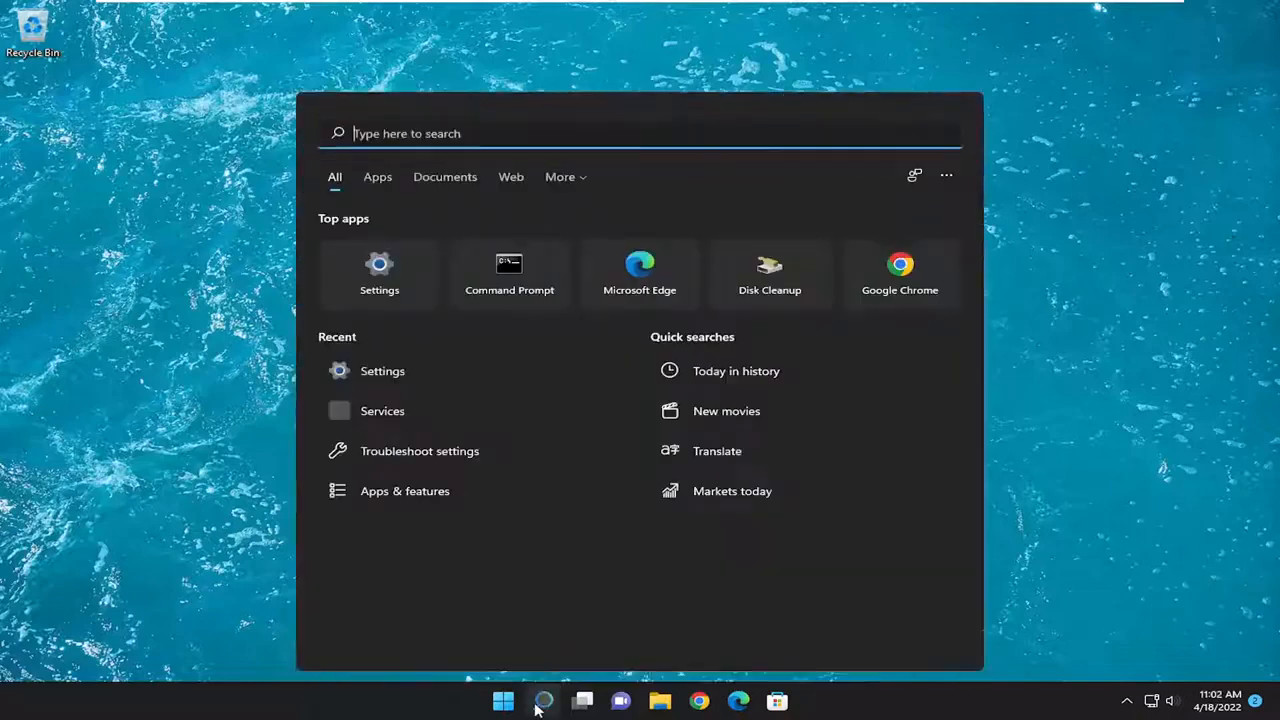
Find and launch Device Manager from Windows Search using 'device Manager'
type("device Manager")
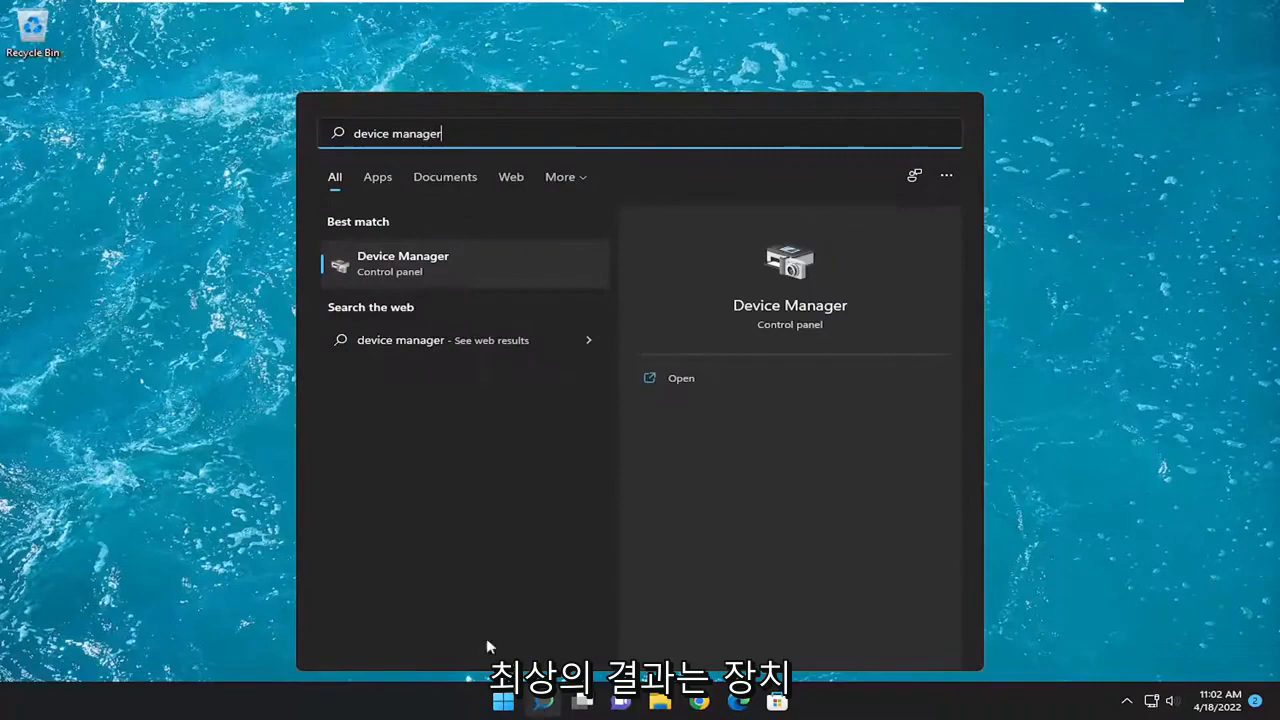
left_click(402, 264)
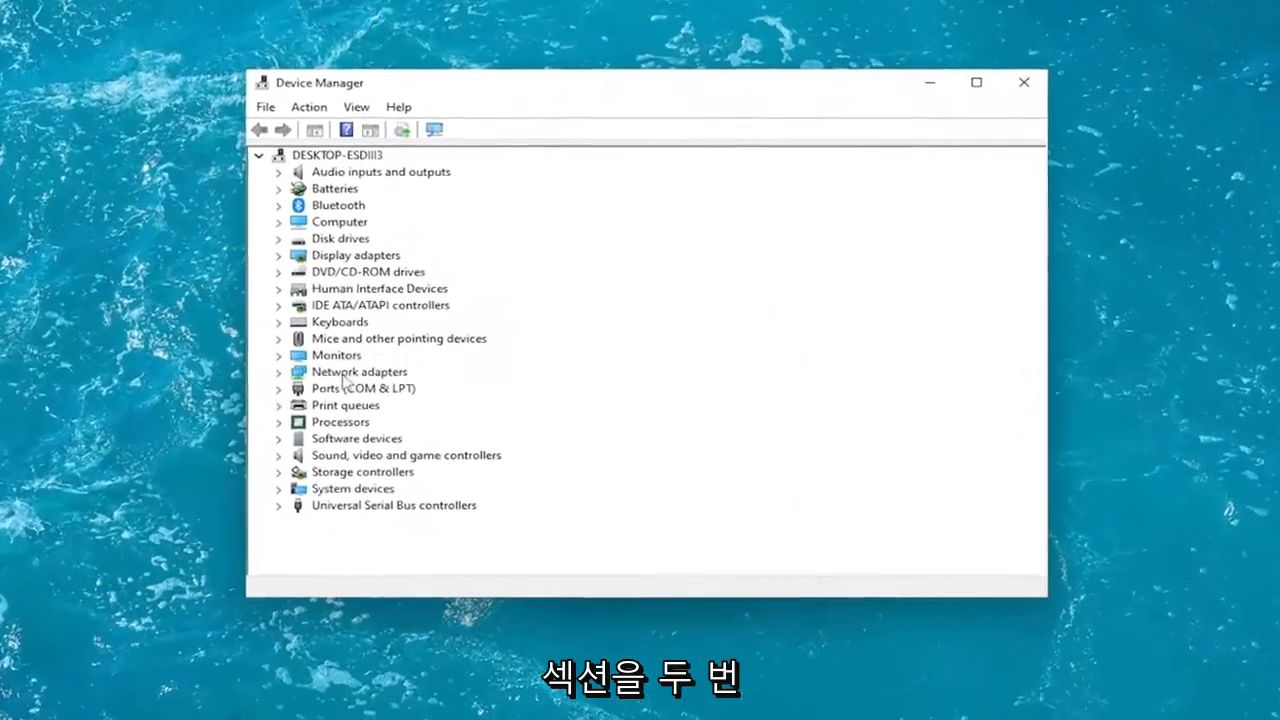
Expand Network adapters and bring up the Intel gigabit adapter's property sheet
double_click(358, 370)
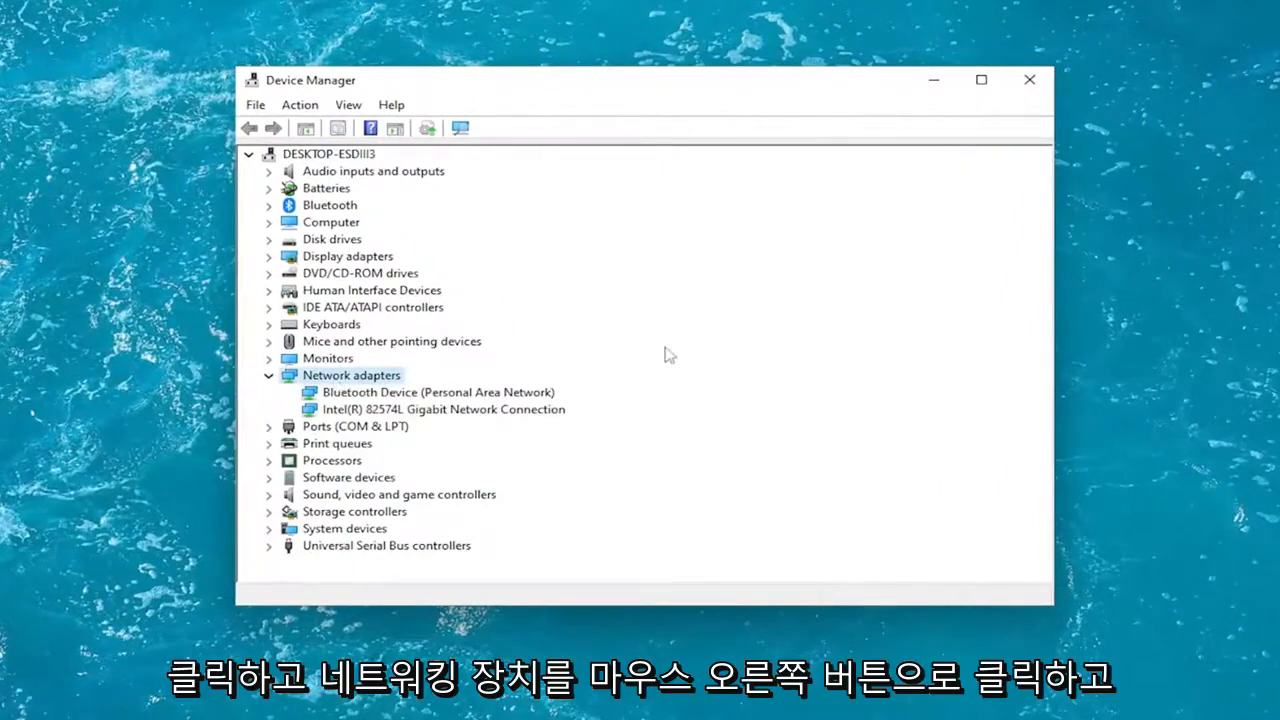
right_click(400, 408)
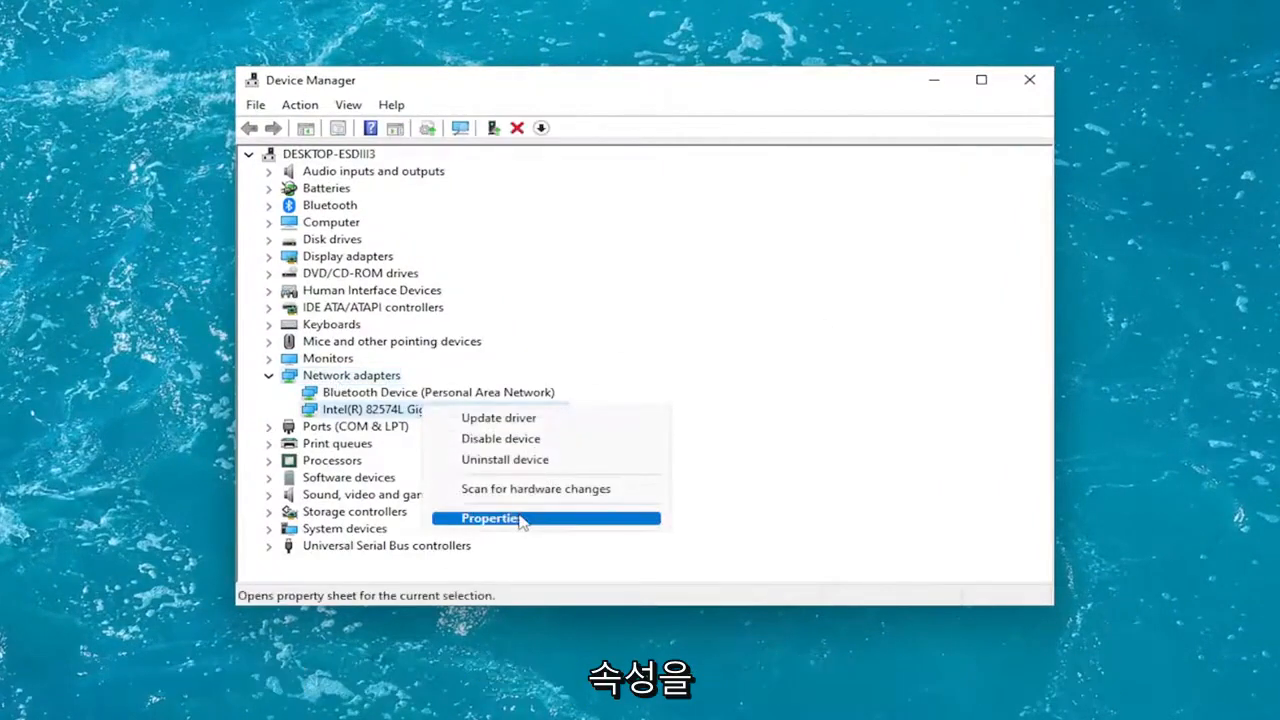
left_click(490, 518)
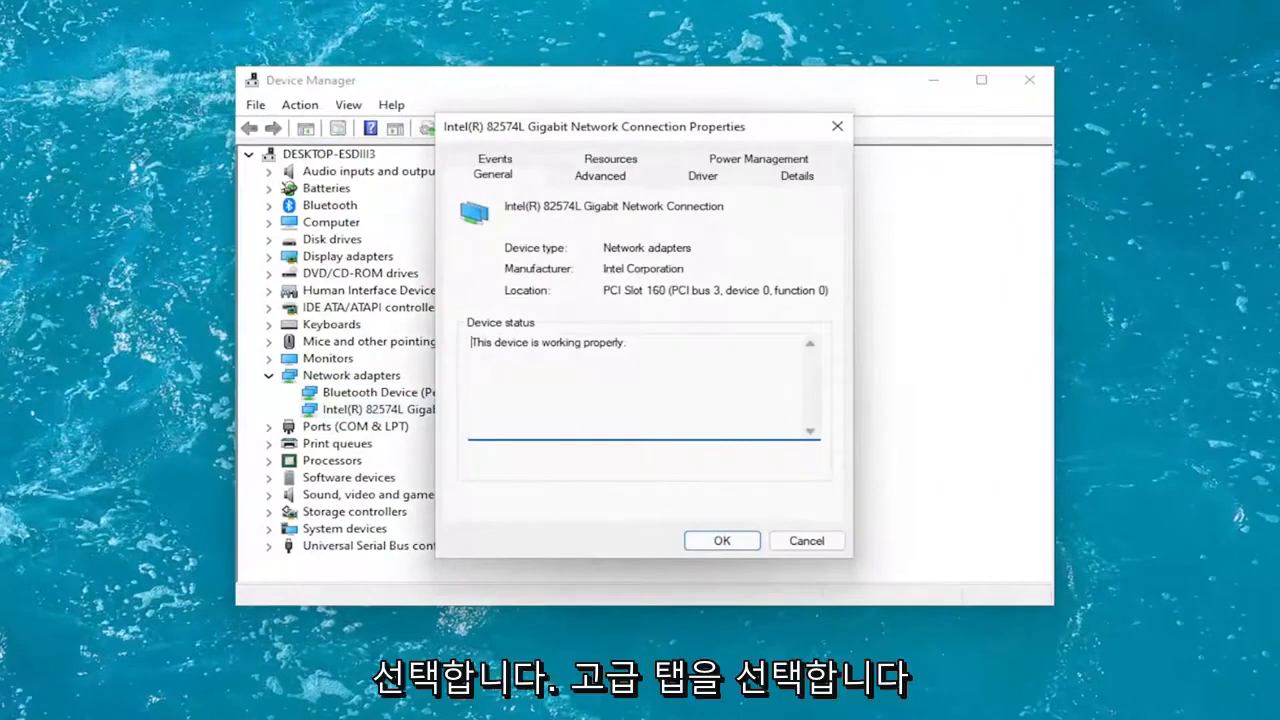
In the Advanced properties, set the chosen adapter property's value to Rx & Tx Enabled
left_click(600, 176)
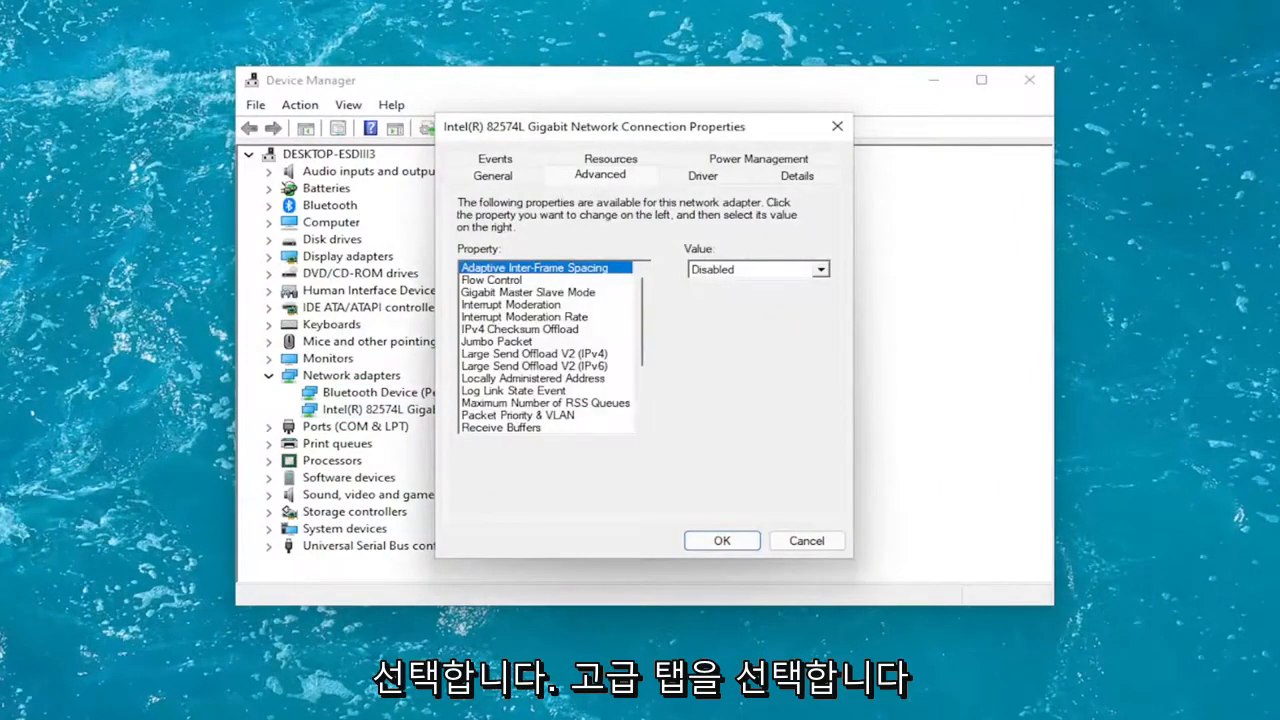
mouse_move(548, 344)
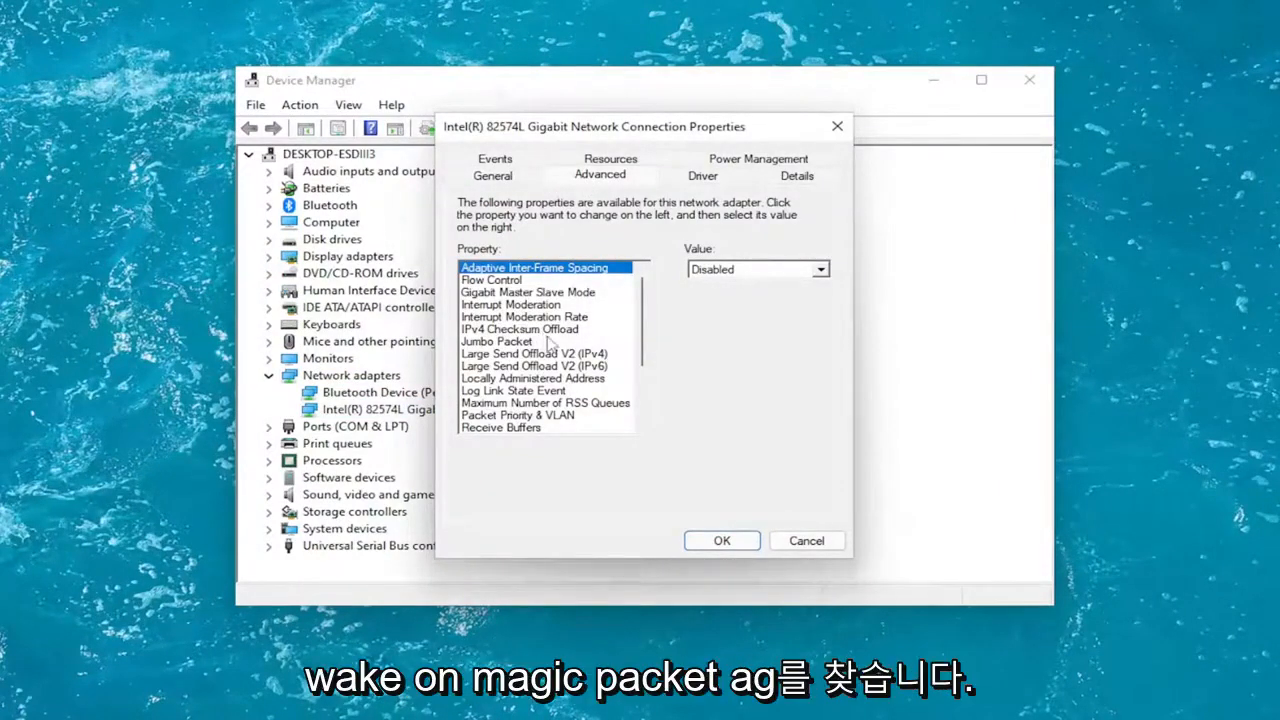
scroll("down", 3)
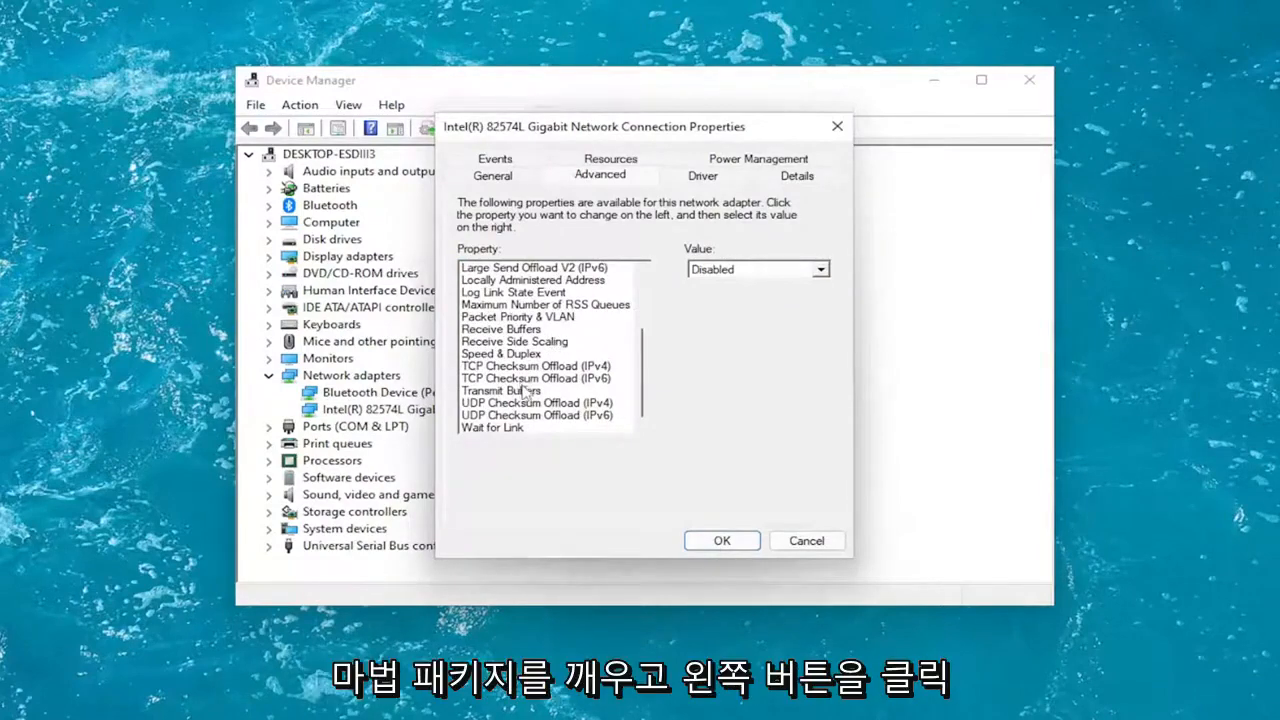
left_click(536, 402)
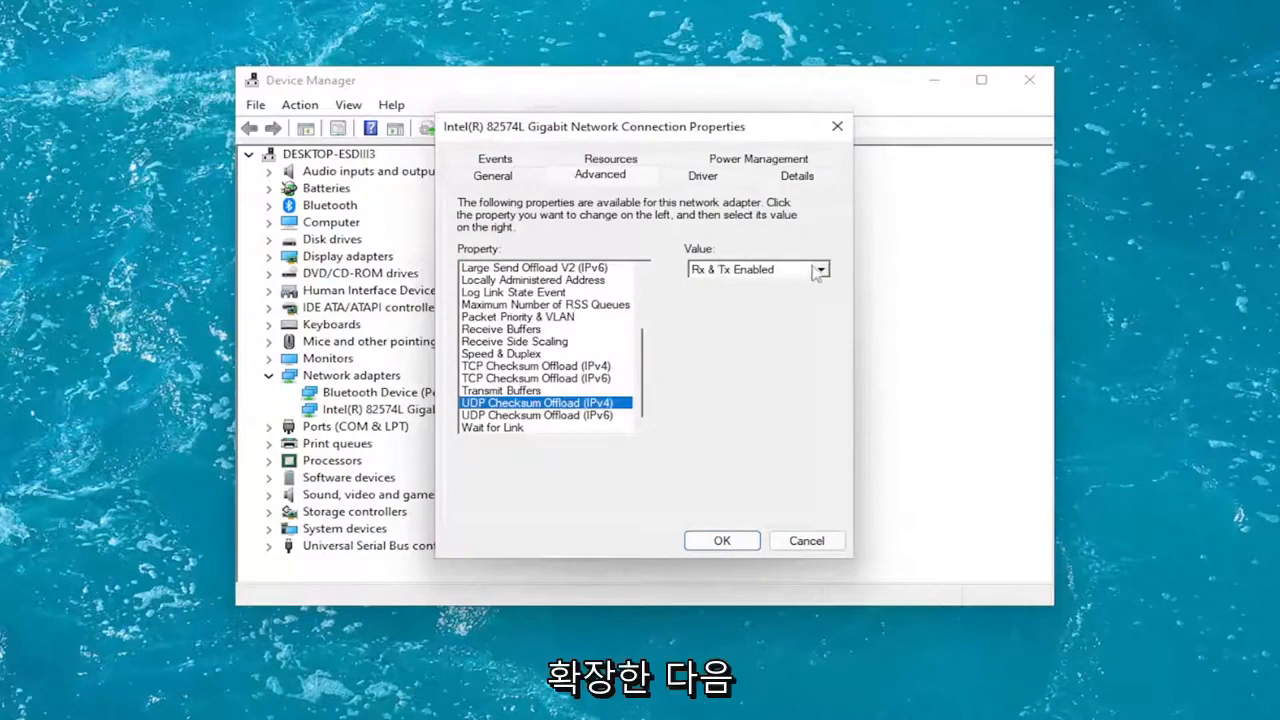
left_click(820, 270)
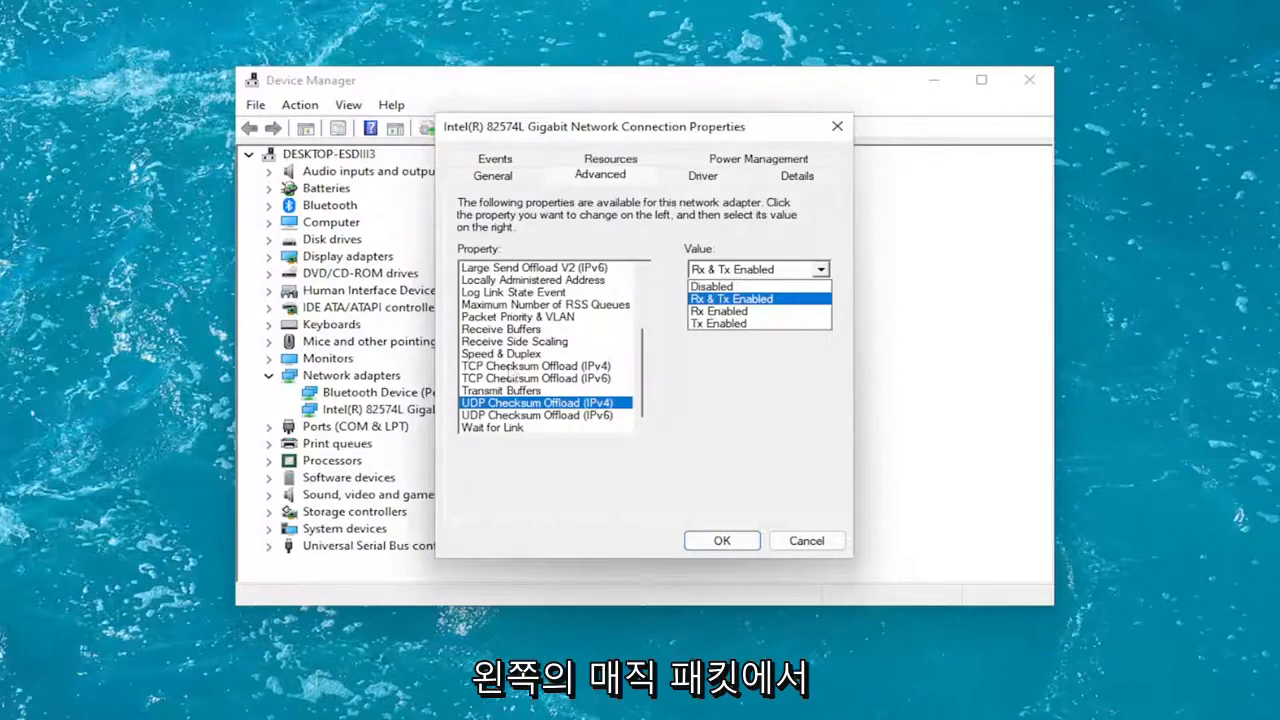
left_click(732, 298)
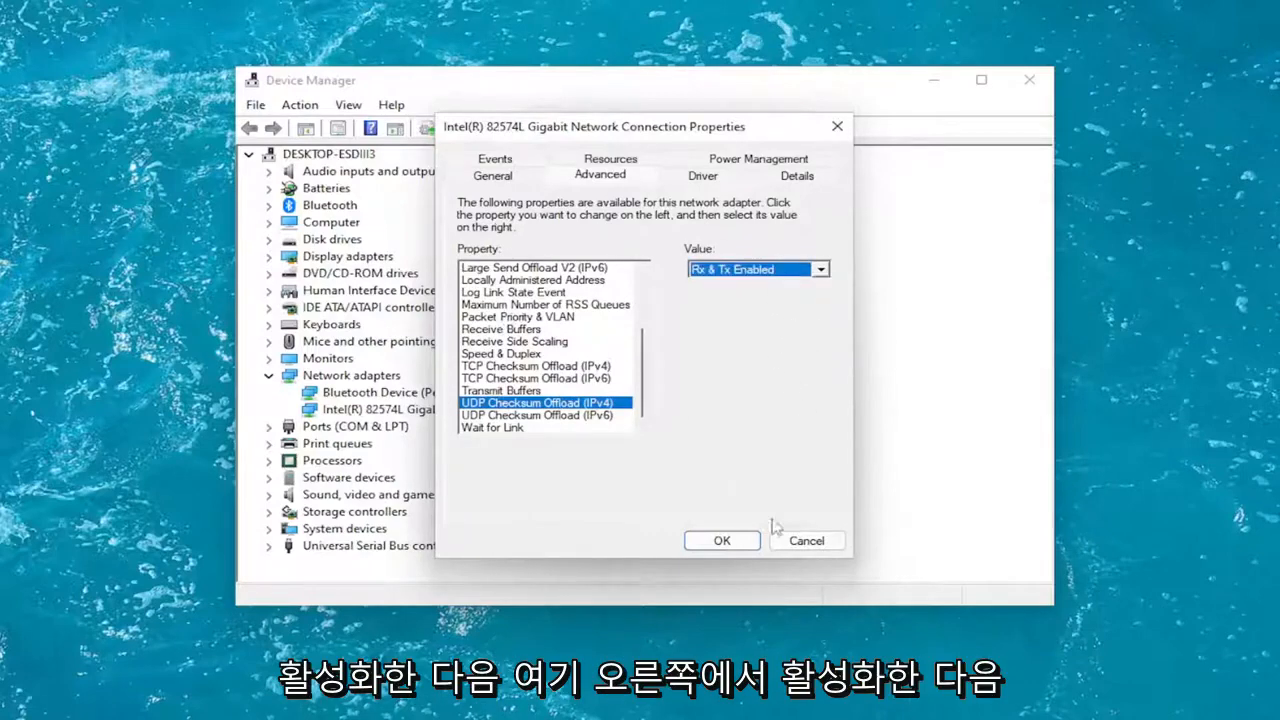
Confirm the changed setting with OK and close Device Manager
left_click(720, 540)
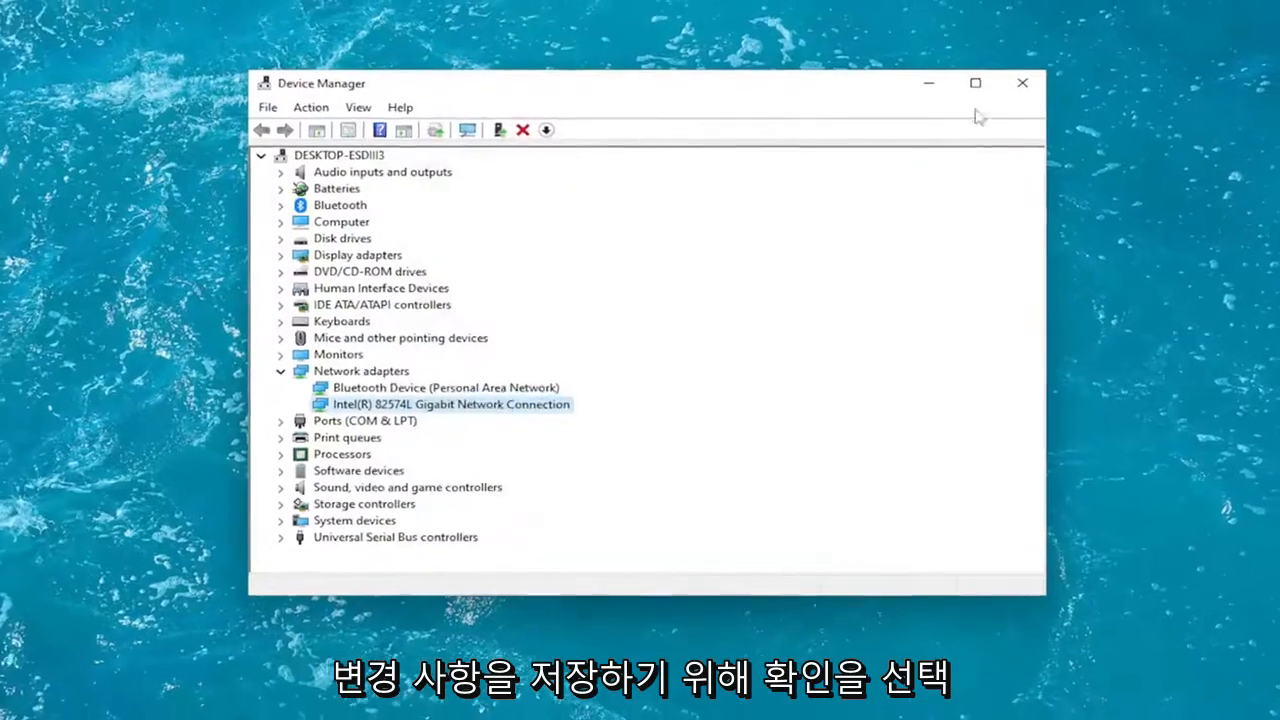
left_click(1020, 84)
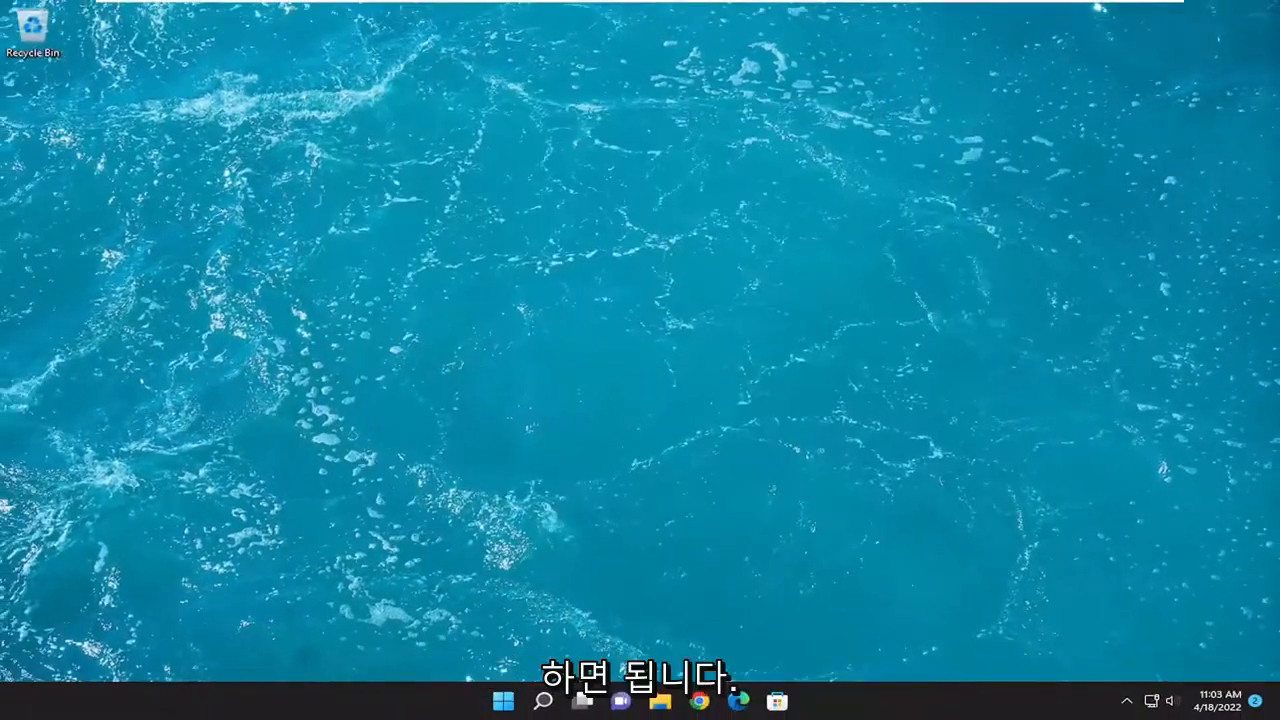